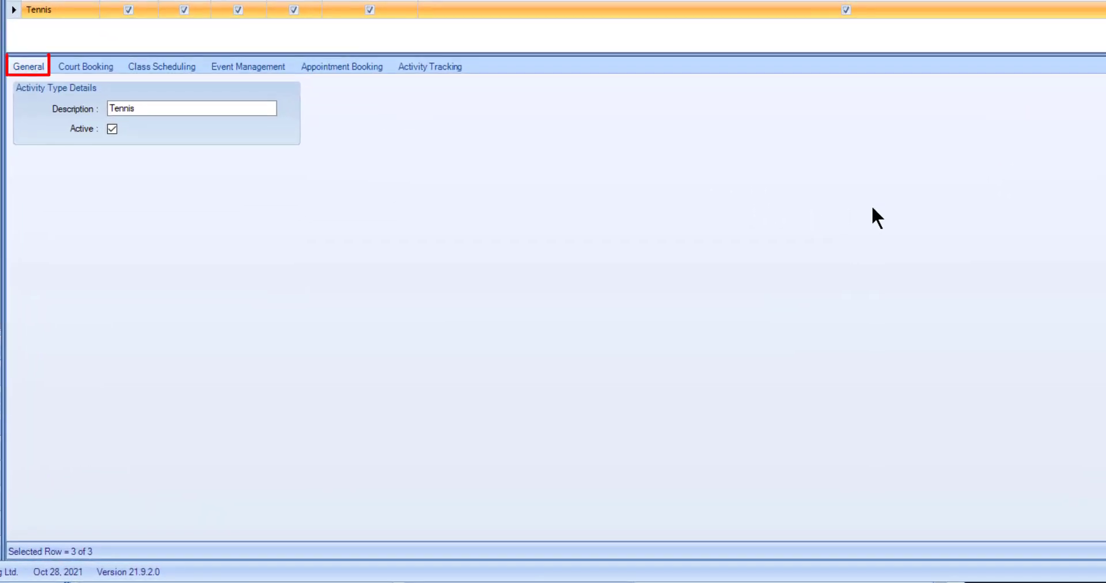
# Step: Show the Tennis general details, then its Court Booking settings with court types and consecutive booking rules
pyautogui.click(192, 108)
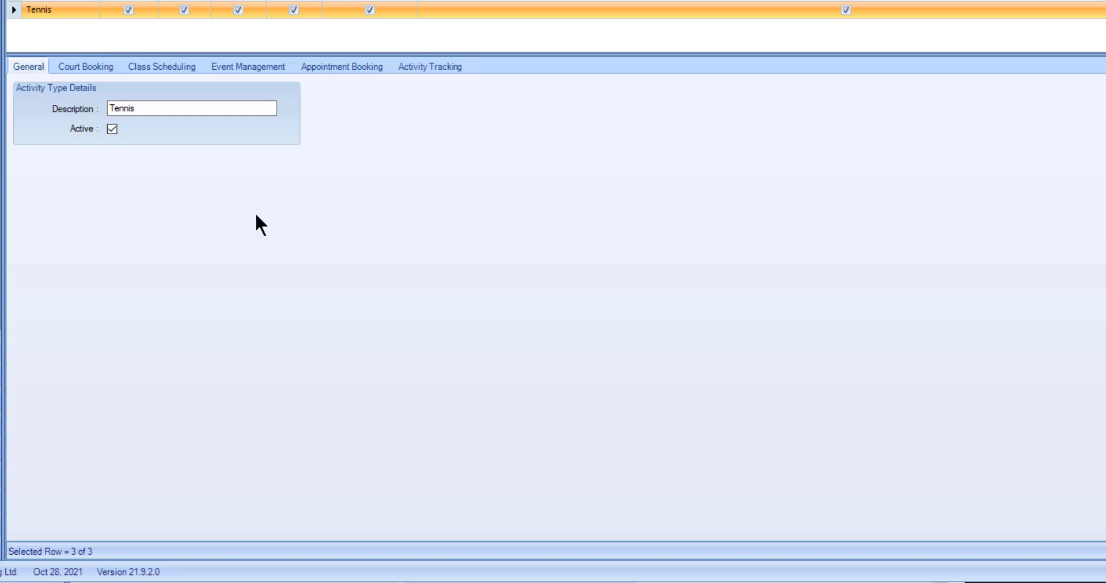
pyautogui.click(85, 67)
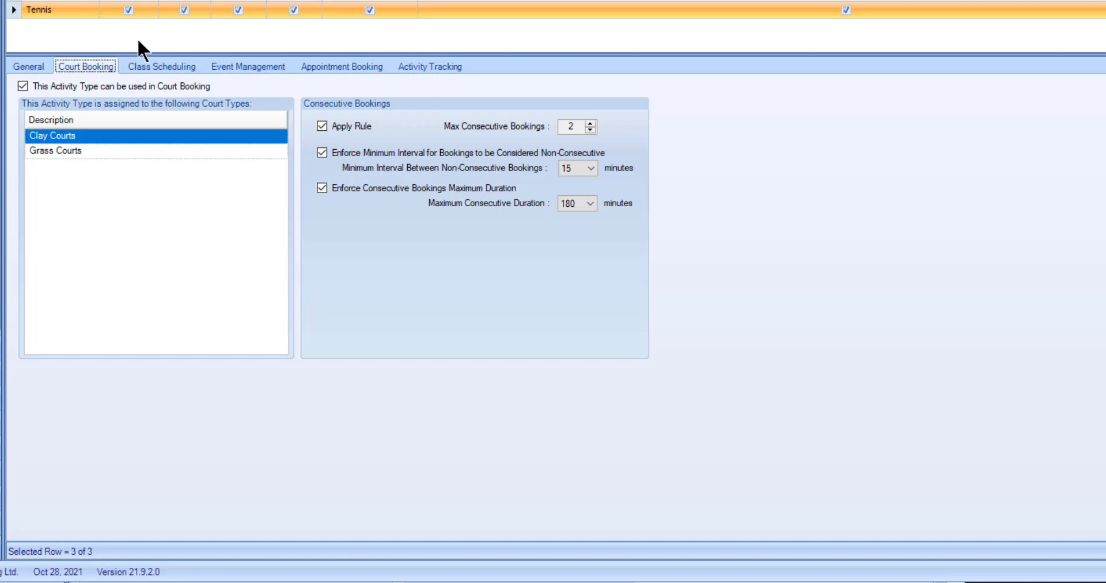
# Step: Show Tennis class scheduling, its eligible facilities (Fitness Room A) and resources (Ball Machine)
pyautogui.click(161, 67)
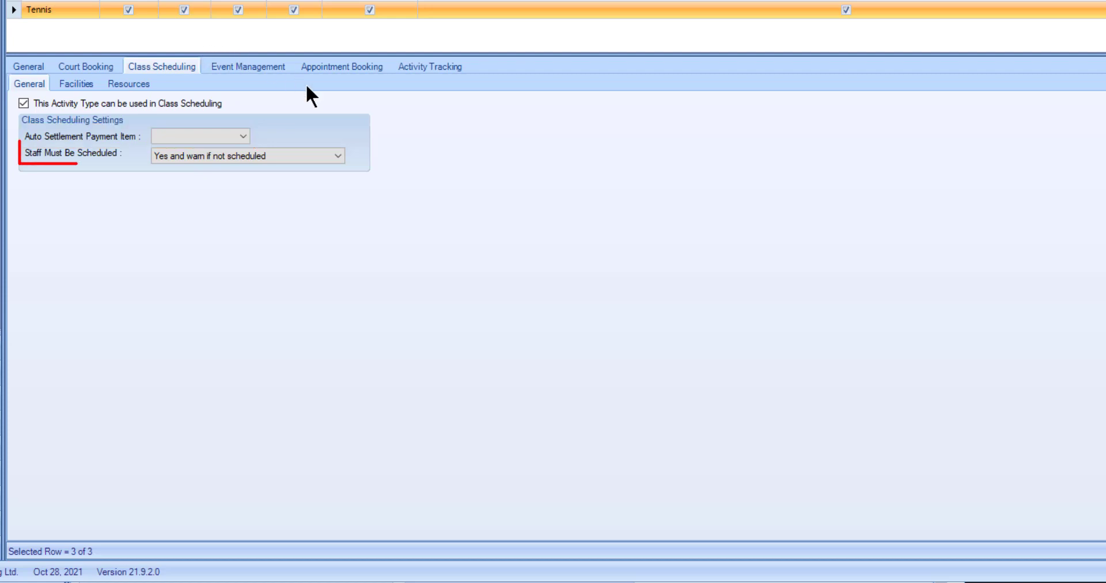
pyautogui.click(332, 155)
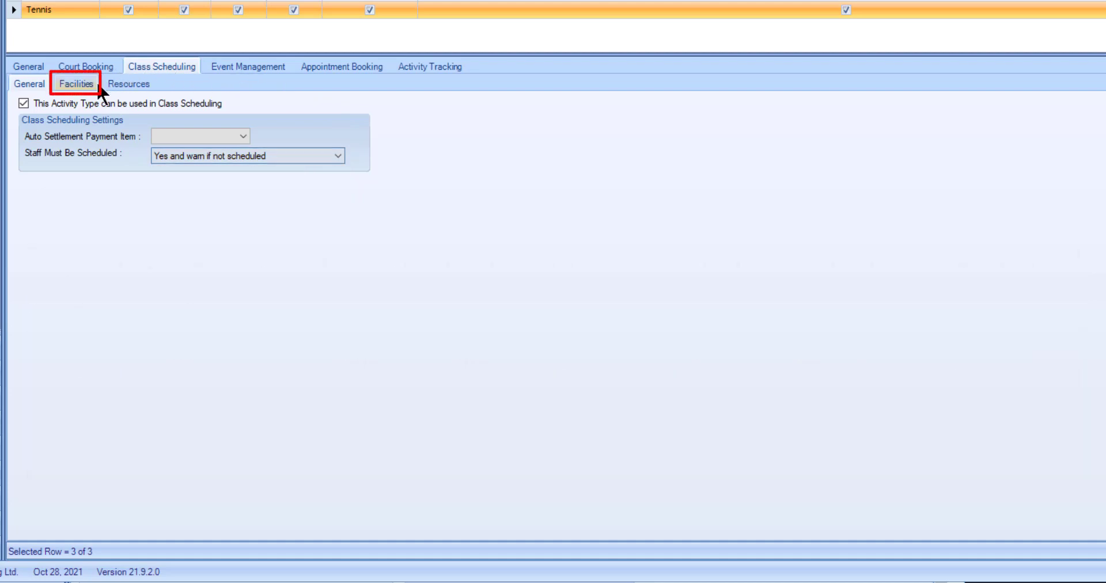
pyautogui.click(77, 83)
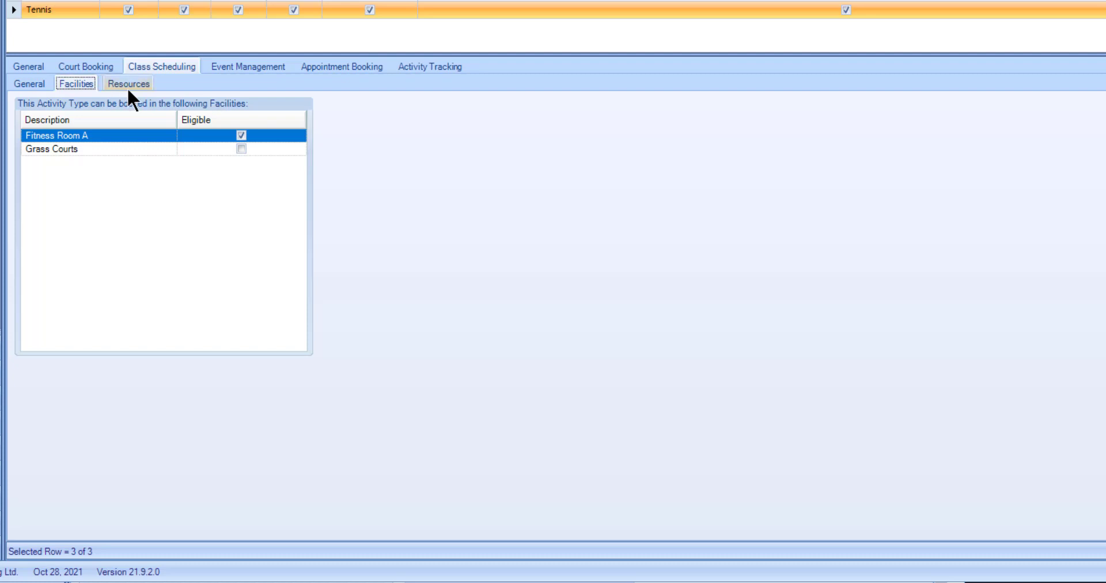
pyautogui.click(128, 83)
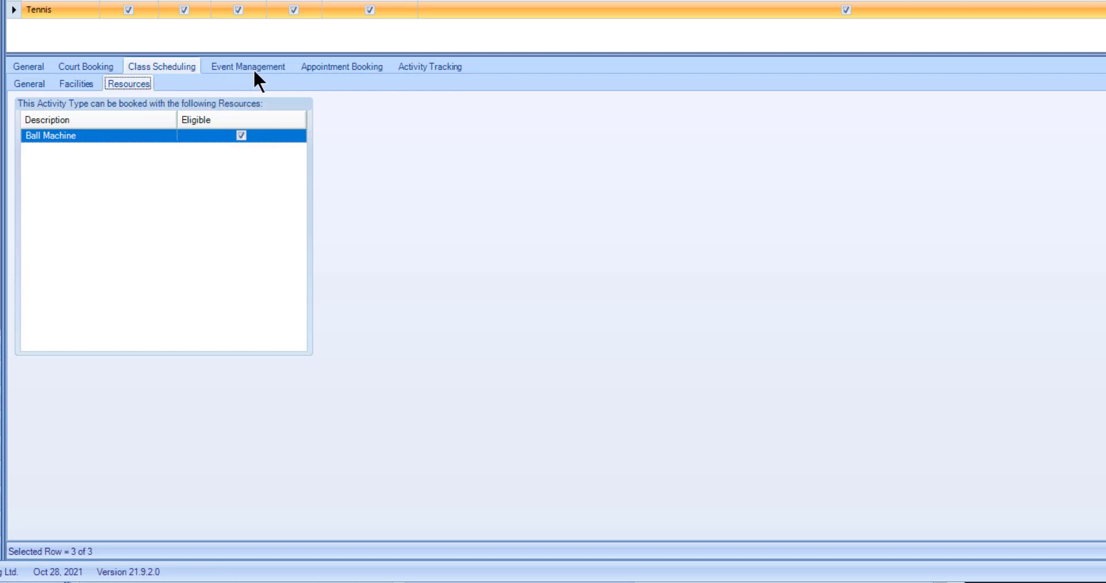
# Step: Show the Tennis Event Management settings with Grass Courts as the eligible facility
pyautogui.click(248, 67)
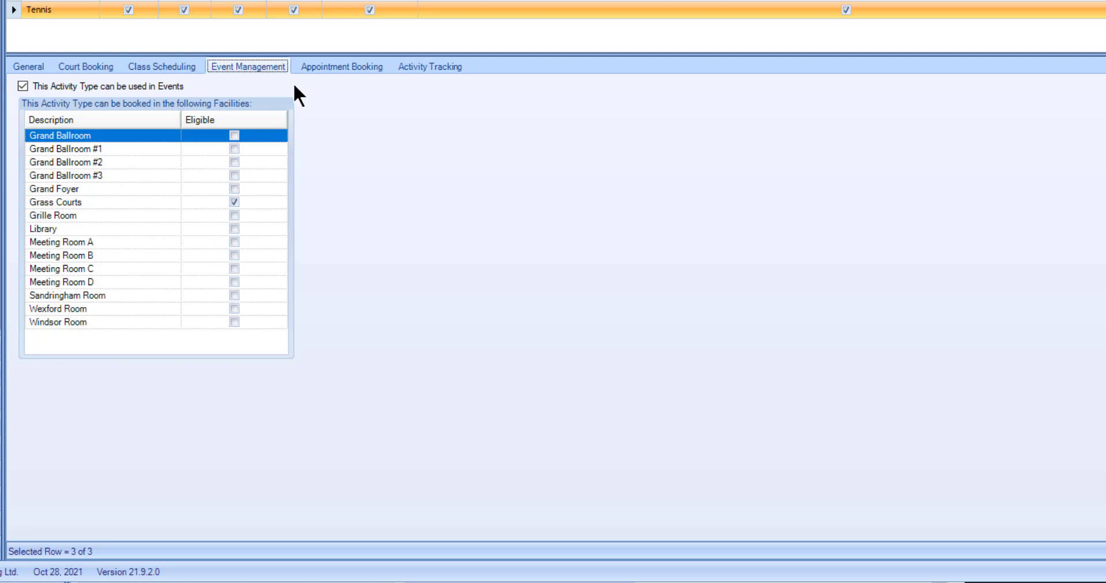
# Step: In Tennis Appointment Booking, set the interval display style to Hours Only
pyautogui.click(341, 66)
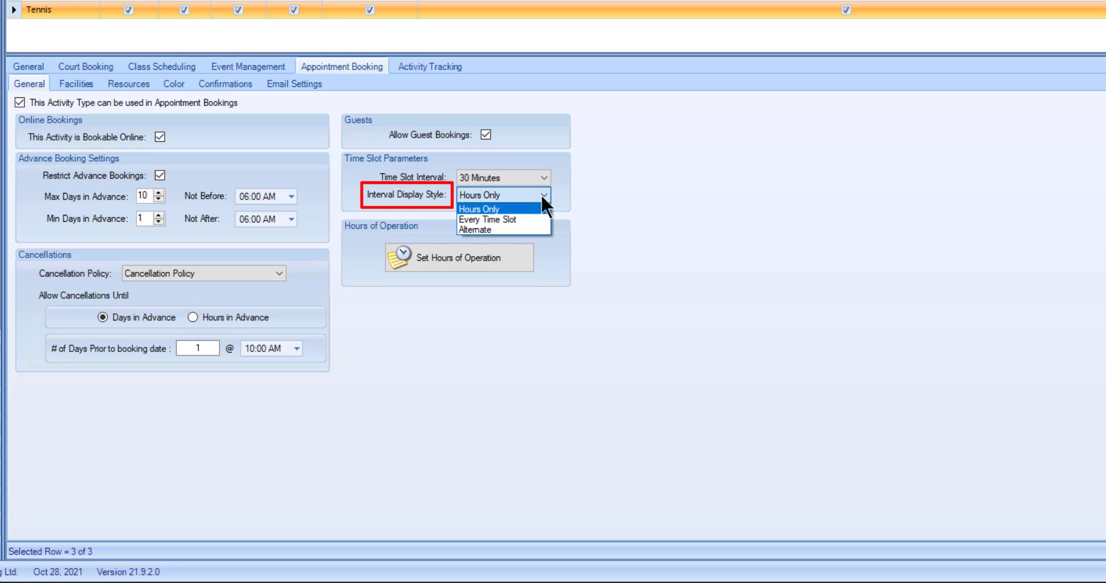
pyautogui.click(480, 209)
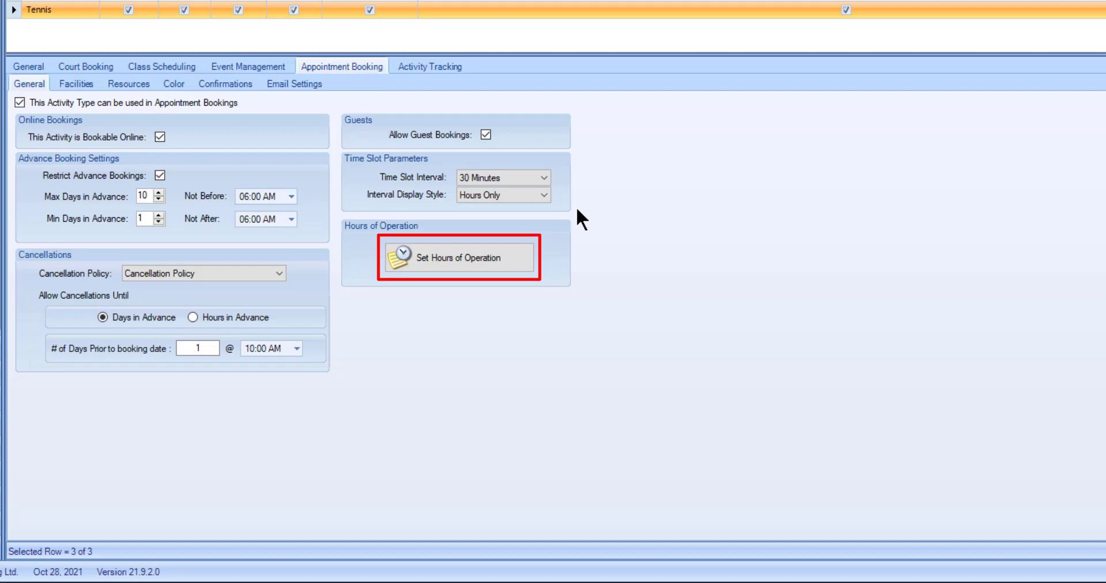
# Step: Add Monday 8:00–11:00 PM opening hours to the Tennis schedule and close the schedule
pyautogui.click(457, 257)
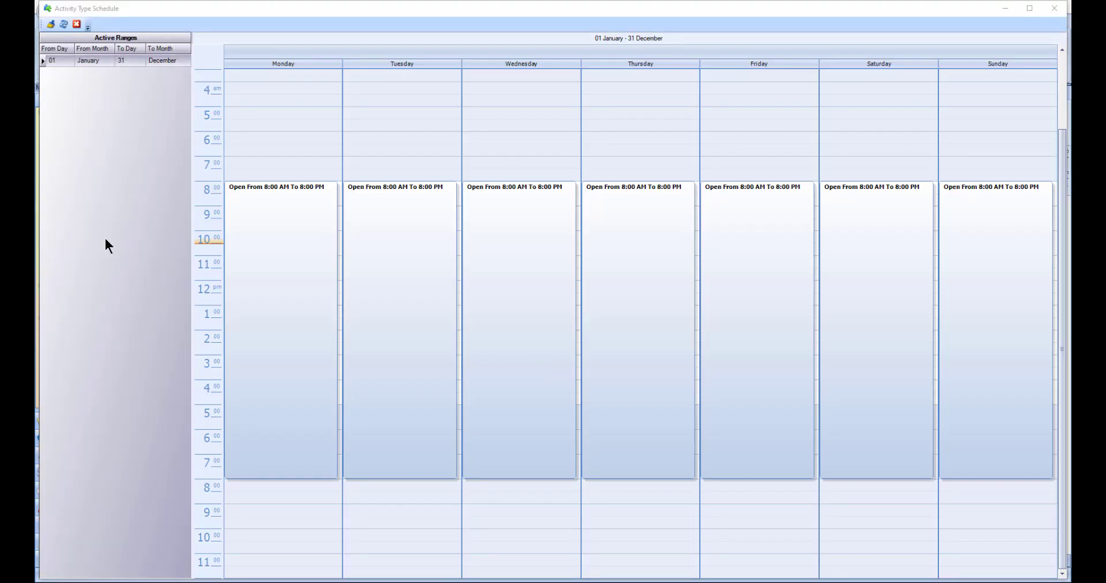
pyautogui.rightClick(106, 245)
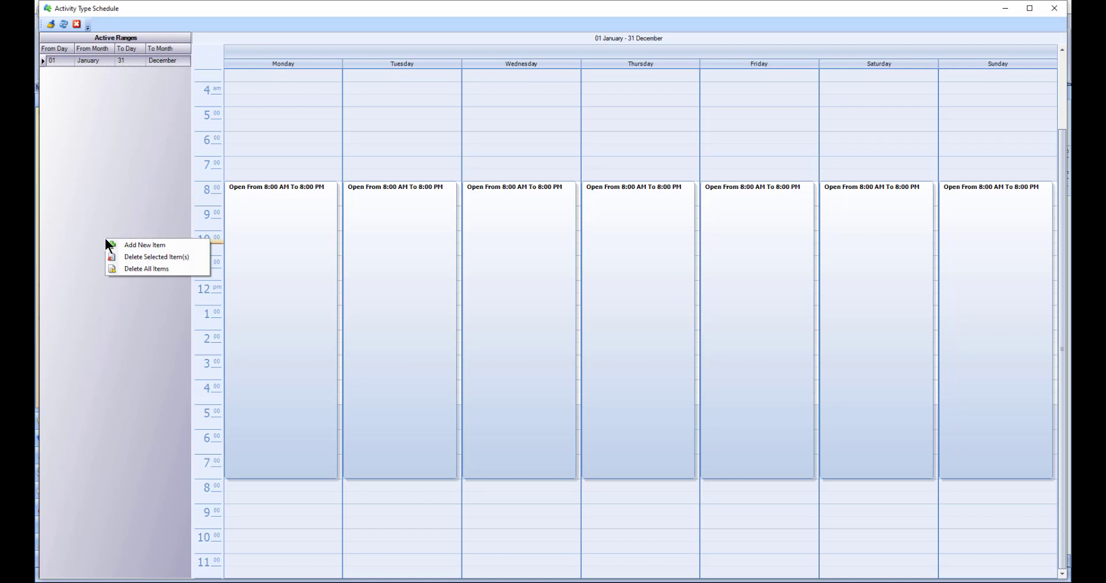
pyautogui.moveTo(145, 246)
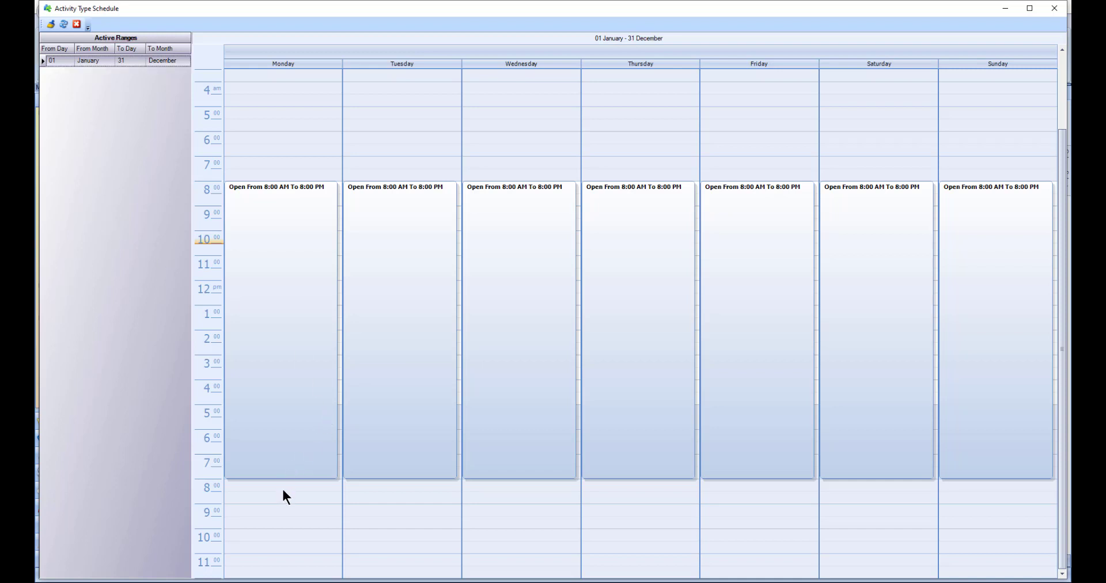
pyautogui.moveTo(282, 488); pyautogui.dragTo(282, 548)
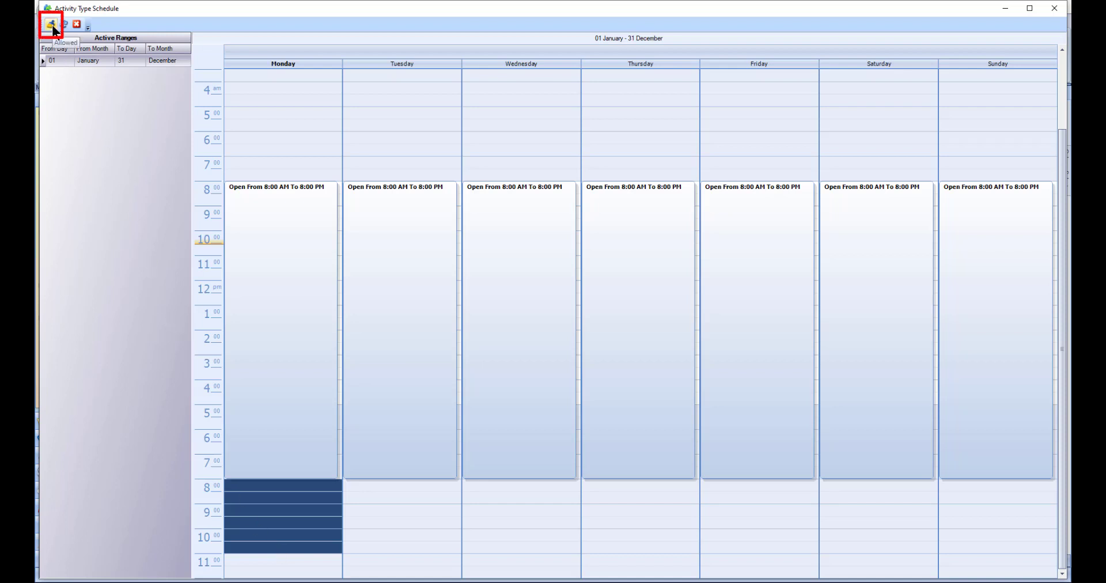
pyautogui.click(50, 24)
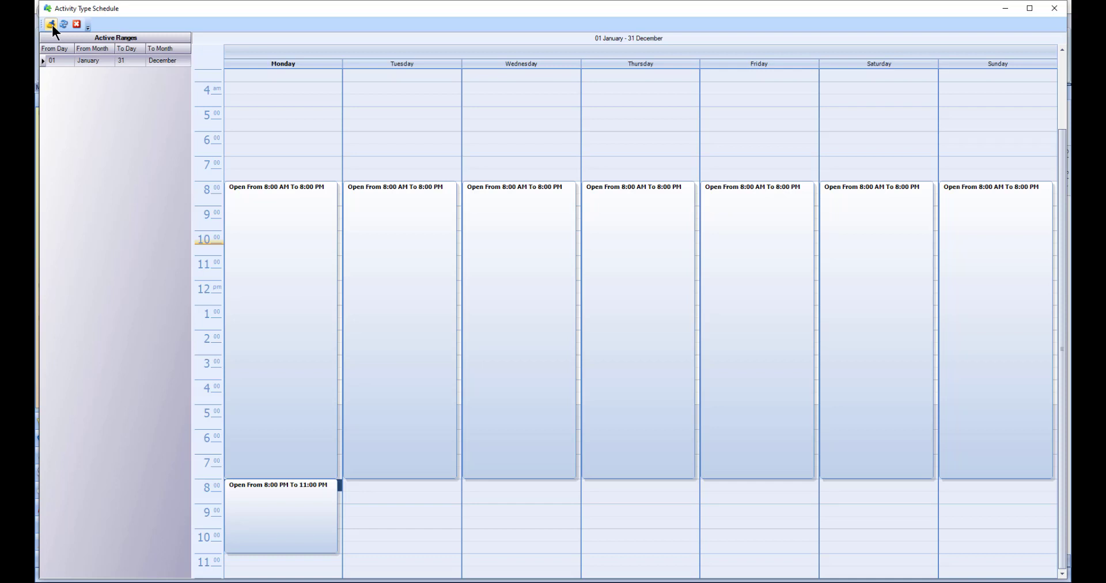
pyautogui.click(403, 498)
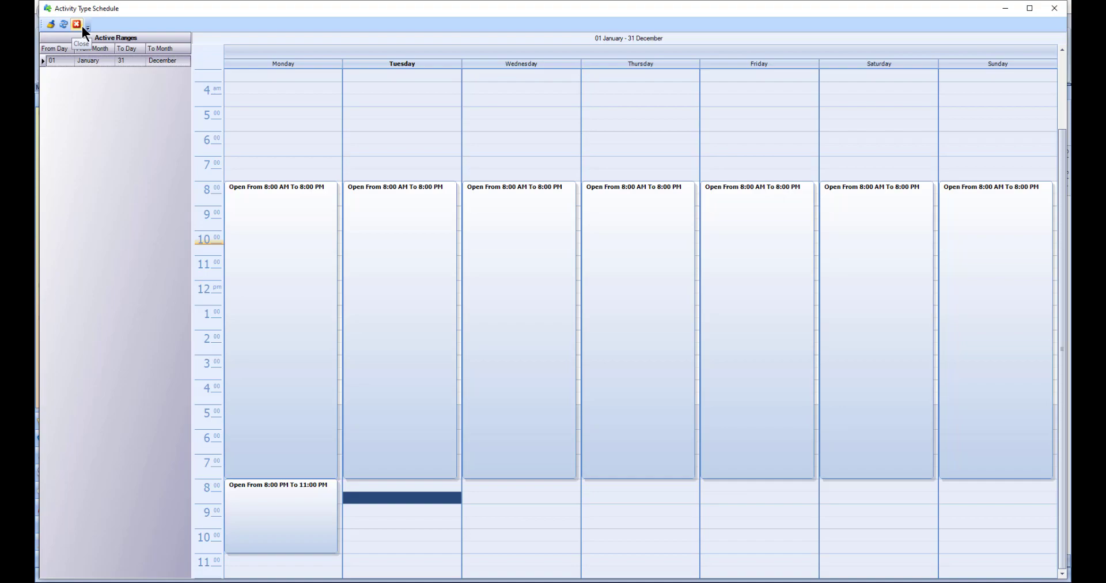
pyautogui.click(76, 24)
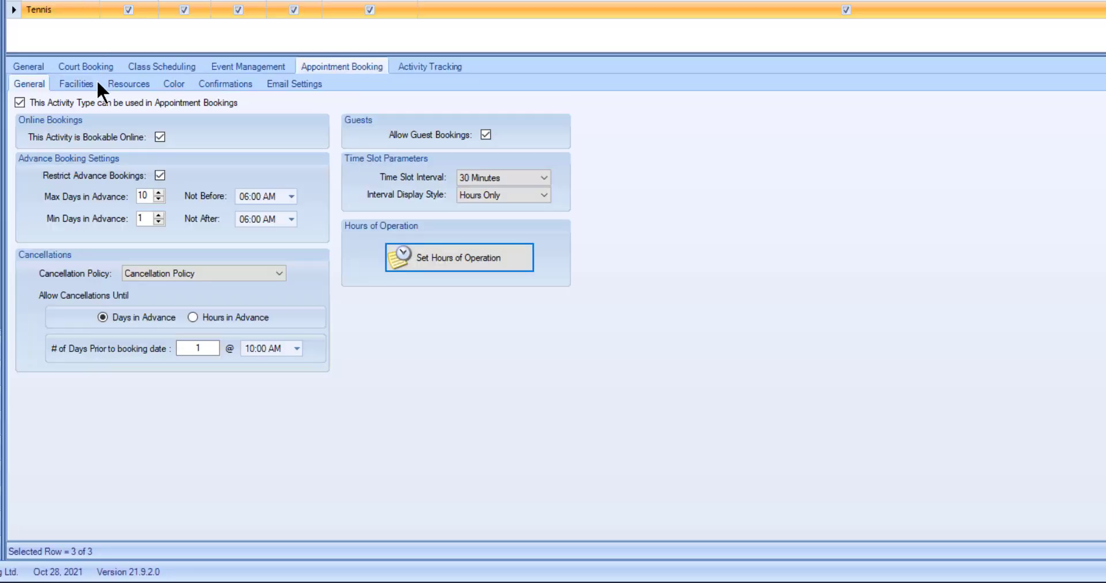
# Step: Show Tennis appointment booking facilities, resources and background colours by service category
pyautogui.click(77, 84)
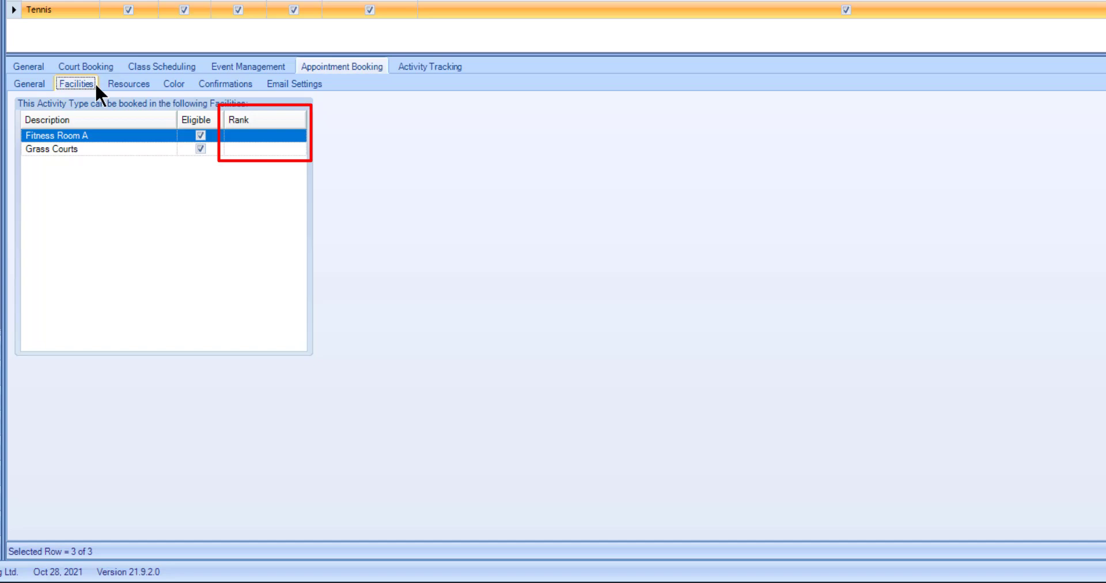
pyautogui.click(129, 83)
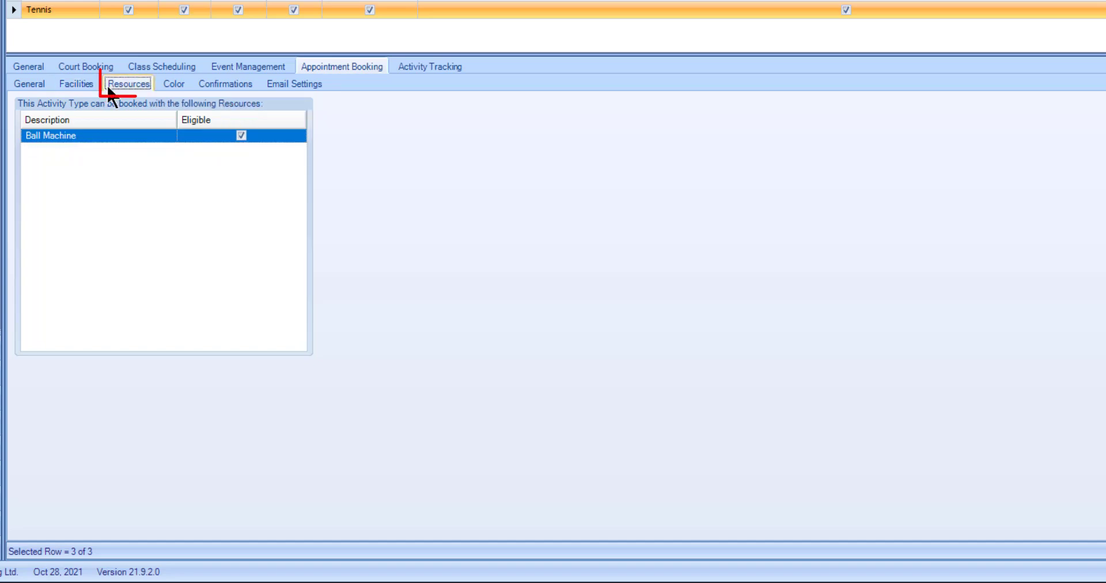
pyautogui.click(130, 83)
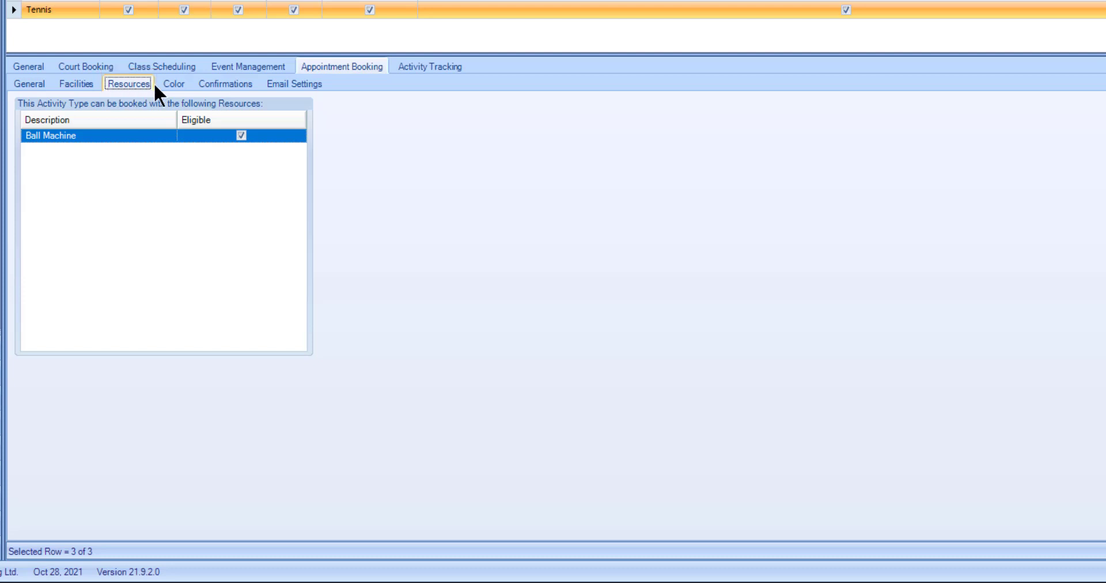
pyautogui.click(173, 83)
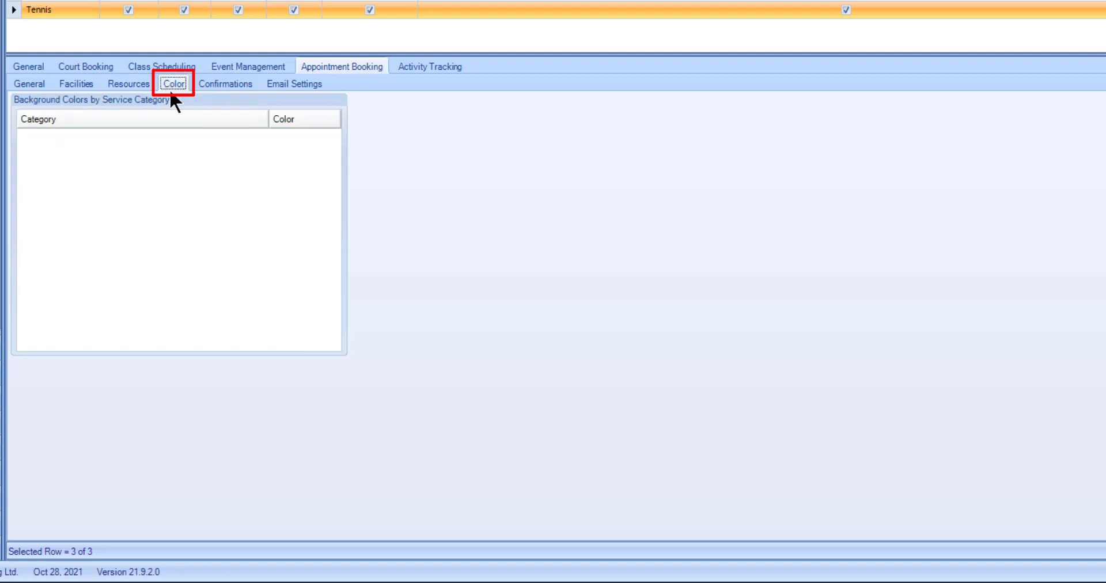
# Step: Accept Tennis confirmation forms: Always for new and cancelled bookings, Ask for edited bookings
pyautogui.click(172, 83)
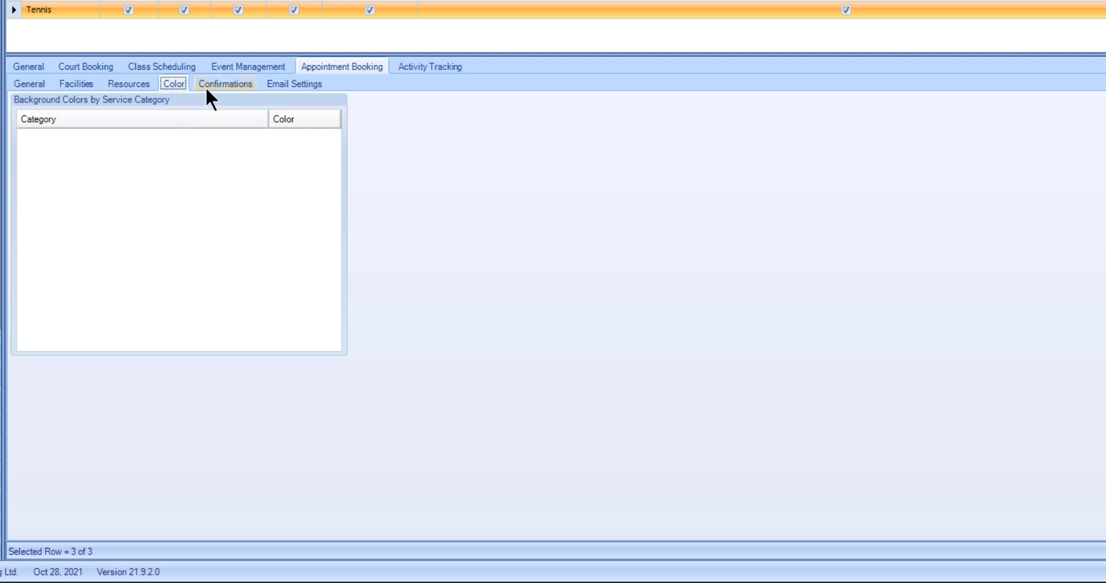
pyautogui.click(224, 84)
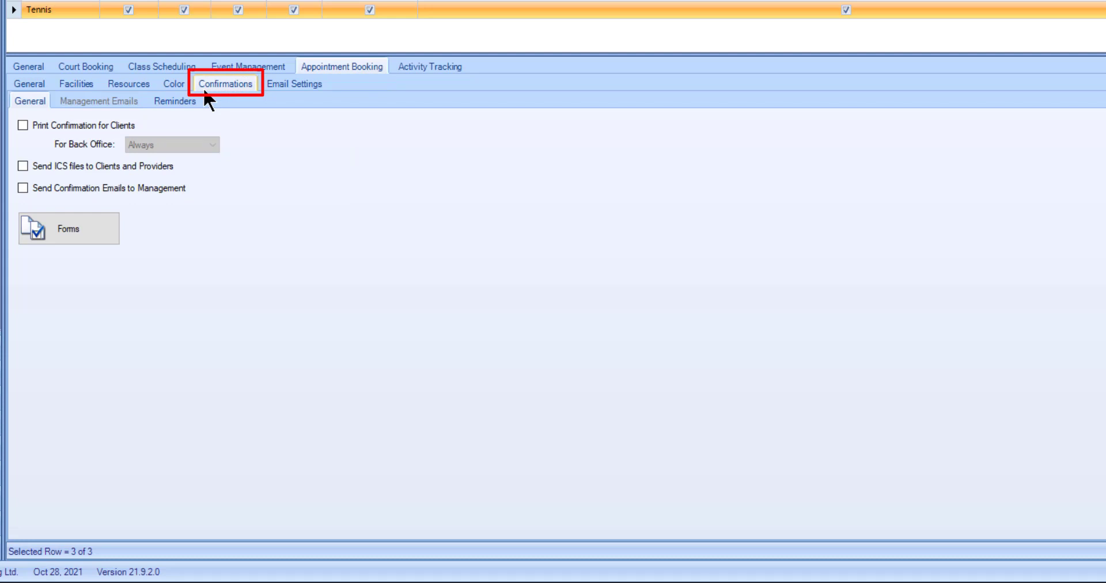
pyautogui.click(225, 84)
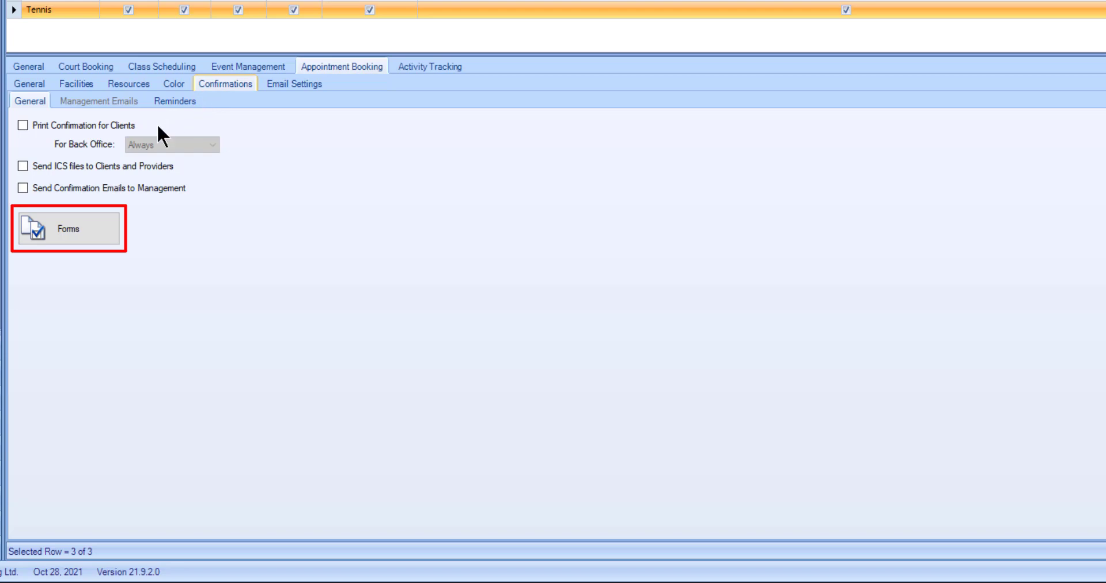
pyautogui.click(68, 228)
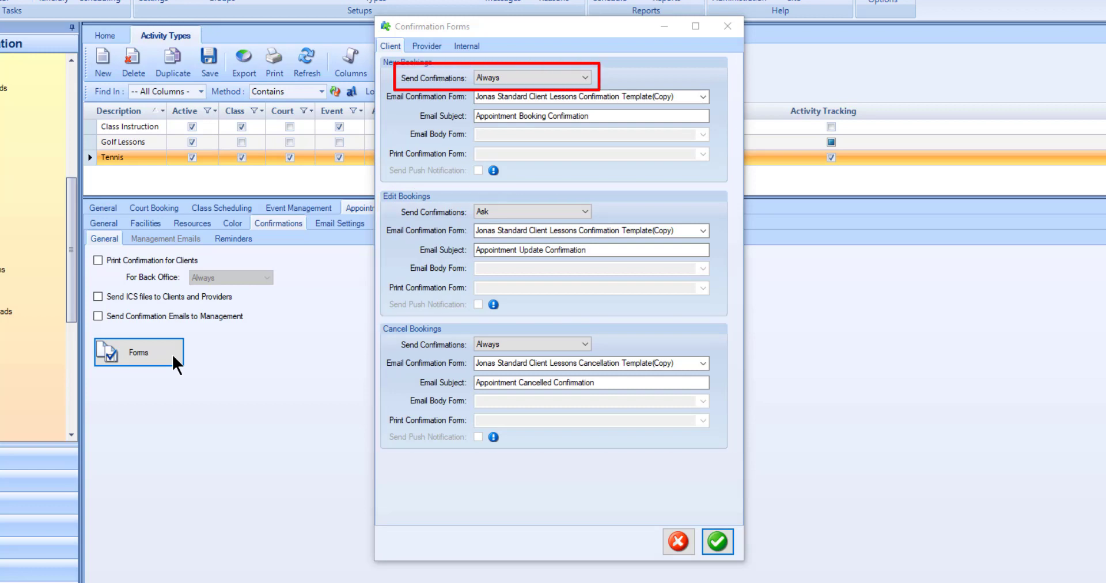
pyautogui.click(589, 97)
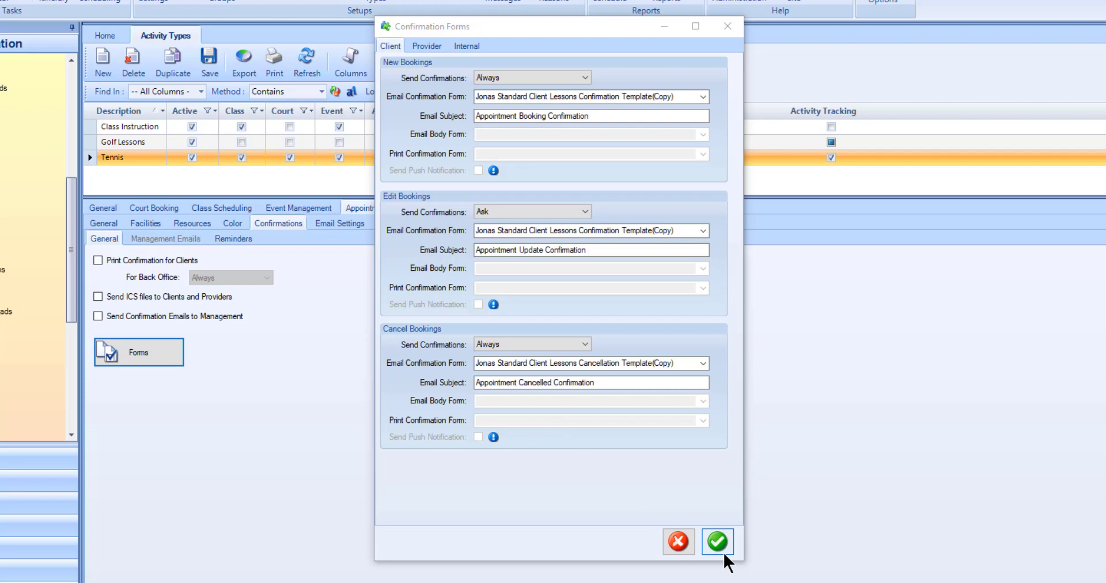
pyautogui.click(717, 542)
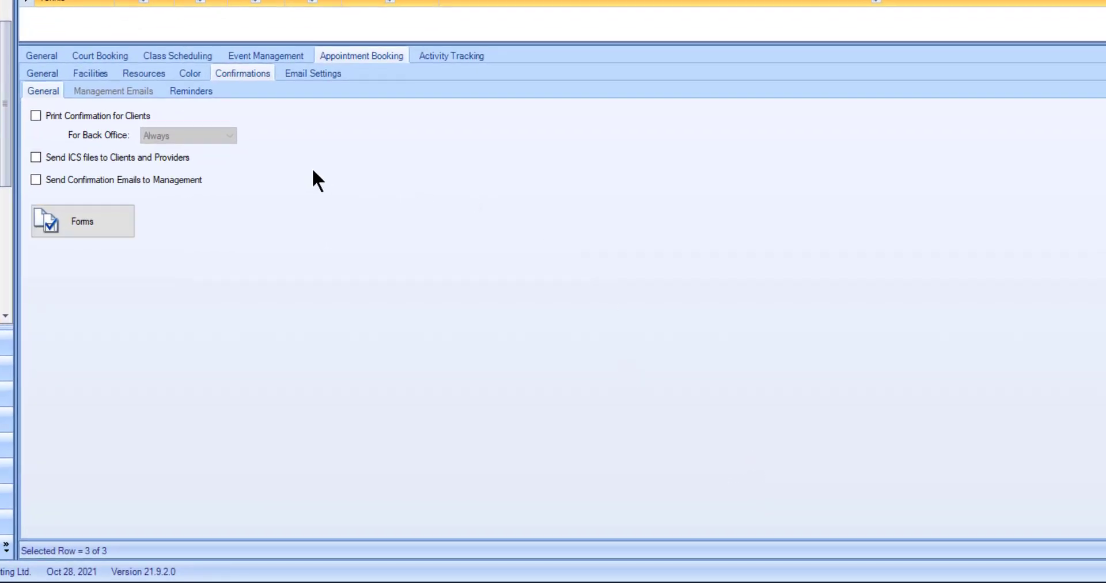
# Step: Enable confirmation emails to management, review management emails, reminders and email settings, then show Activity Tracking
pyautogui.click(35, 180)
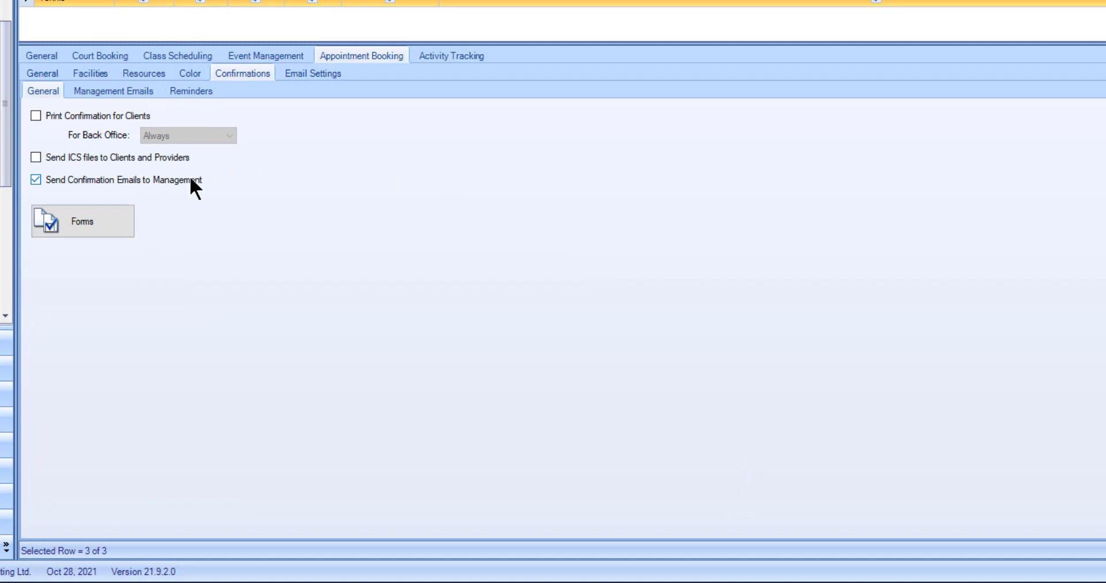
pyautogui.click(113, 90)
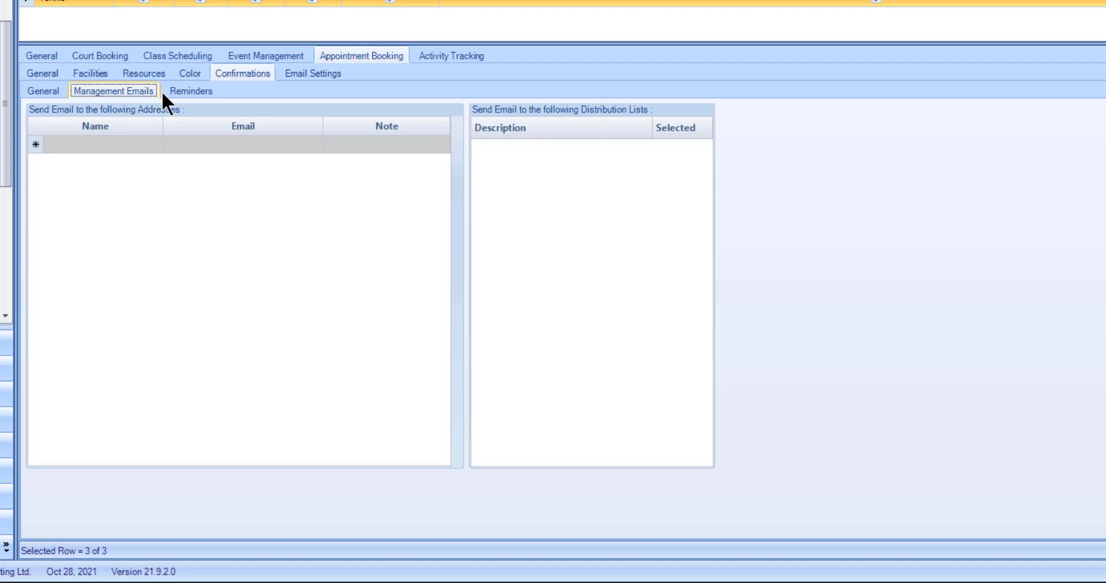
pyautogui.click(190, 91)
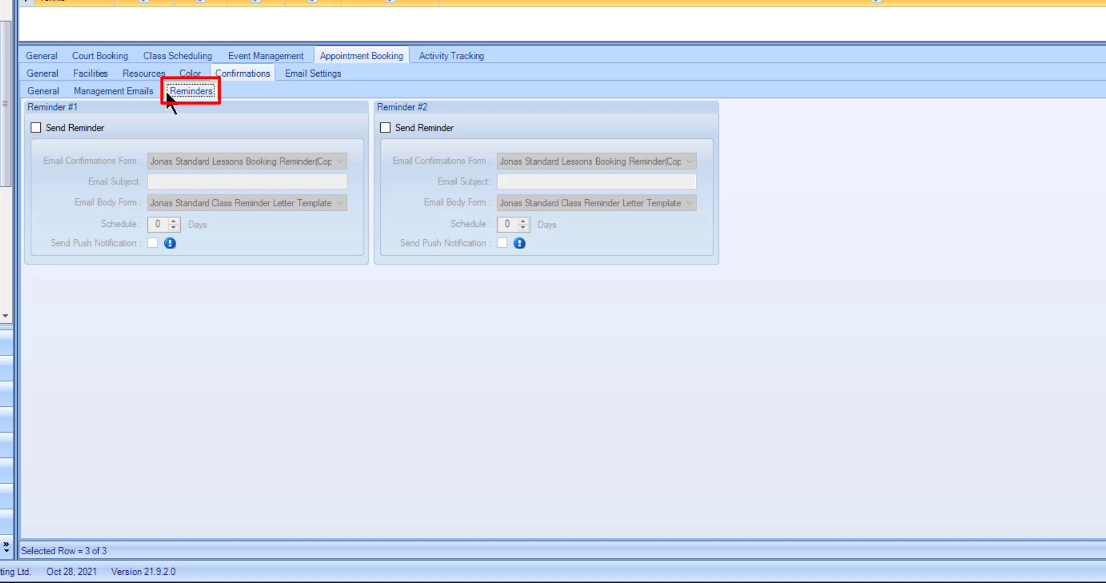
pyautogui.click(312, 72)
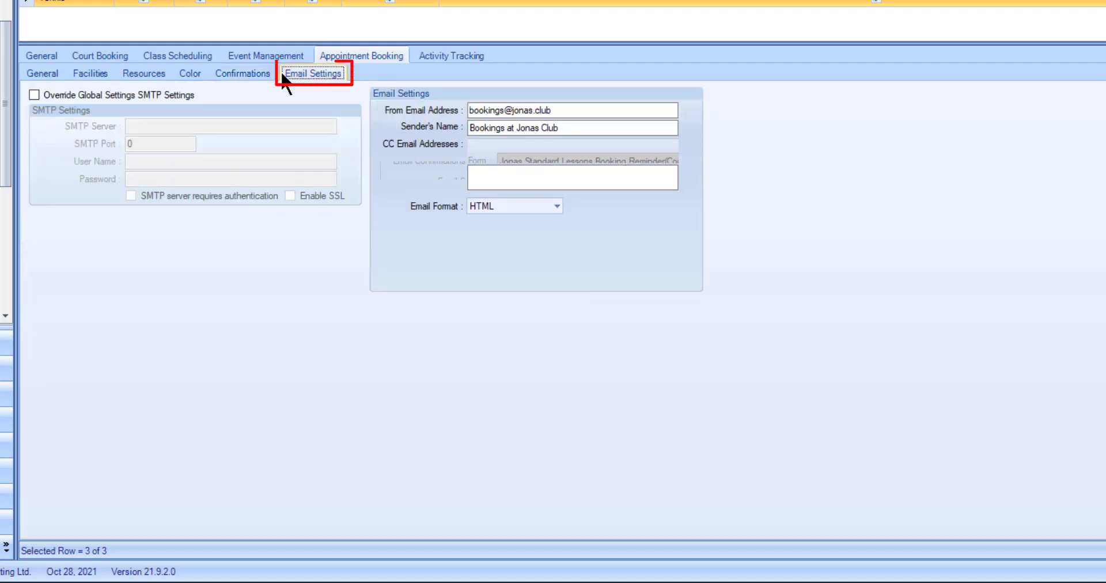
pyautogui.click(313, 74)
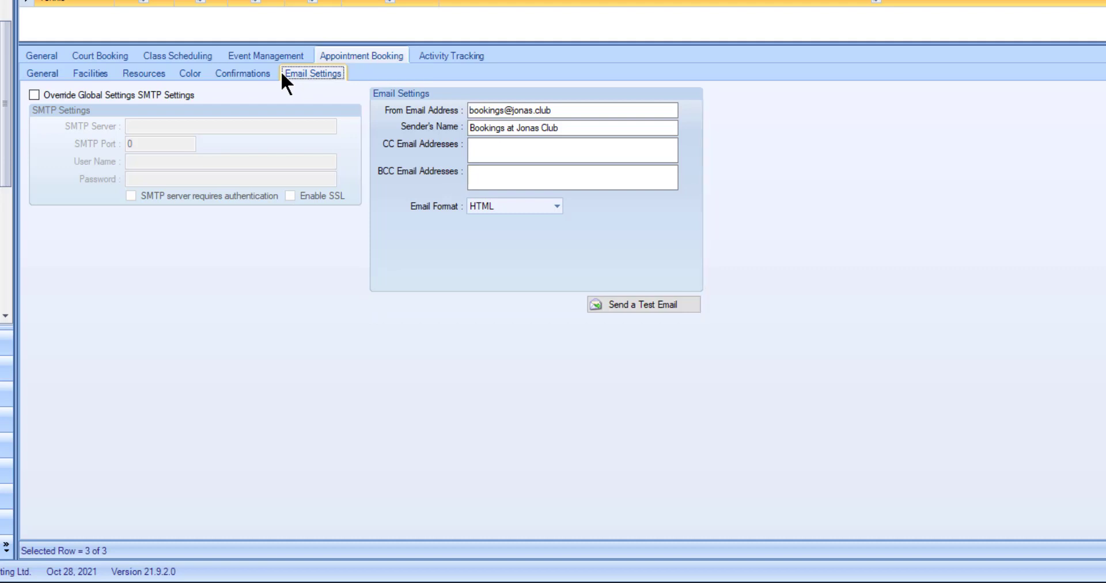
pyautogui.click(451, 55)
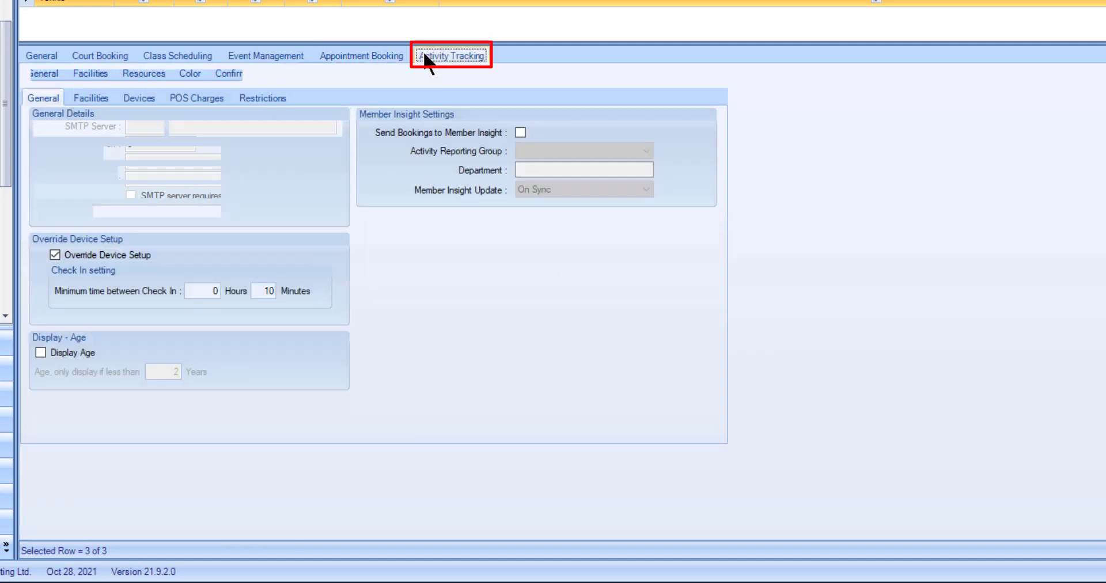
# Step: Review the Activity Tracking general check-in options and show the facilities linkable to Tennis
pyautogui.click(452, 55)
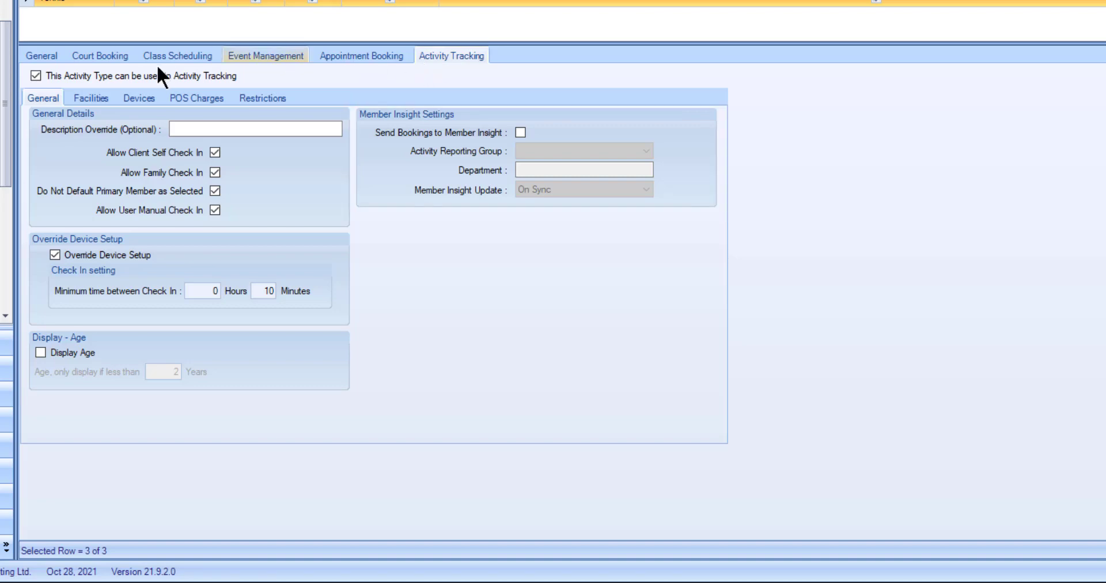
pyautogui.click(90, 98)
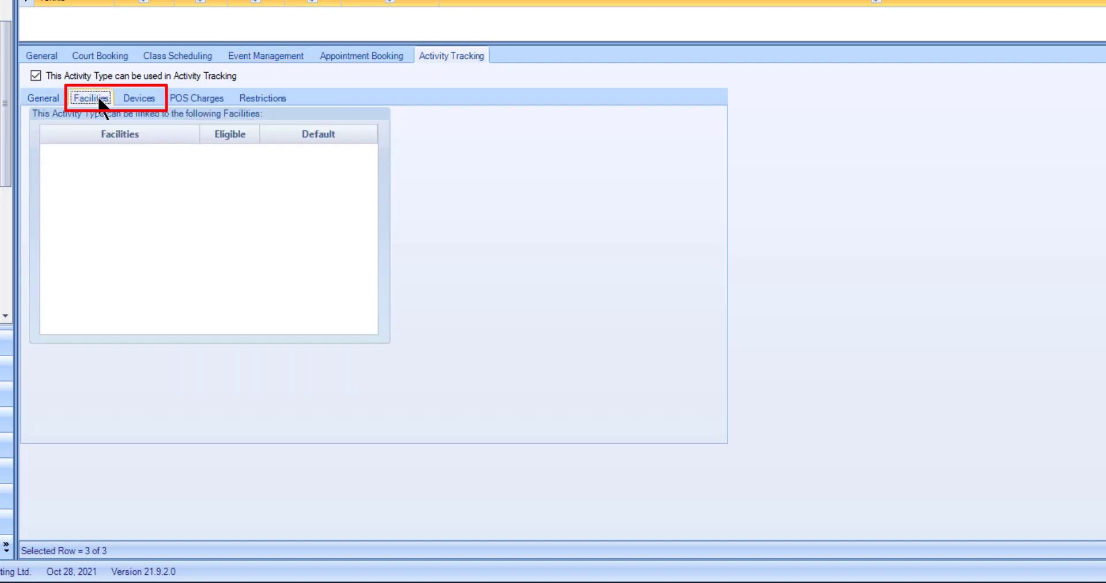
# Step: Show the devices linkable to Tennis and the POS charge settings for check-ins
pyautogui.click(140, 98)
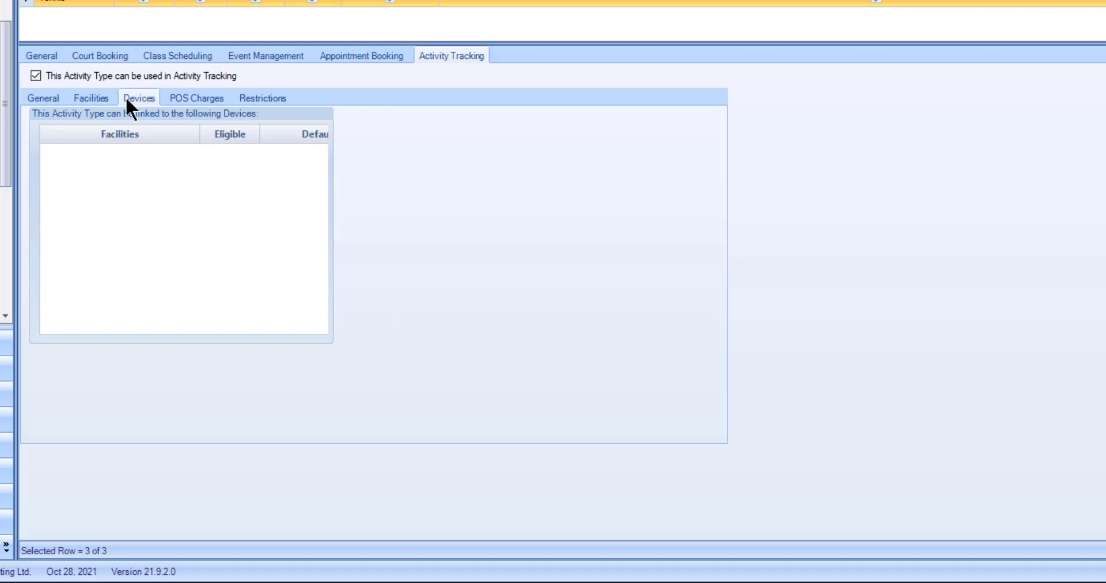
pyautogui.click(196, 98)
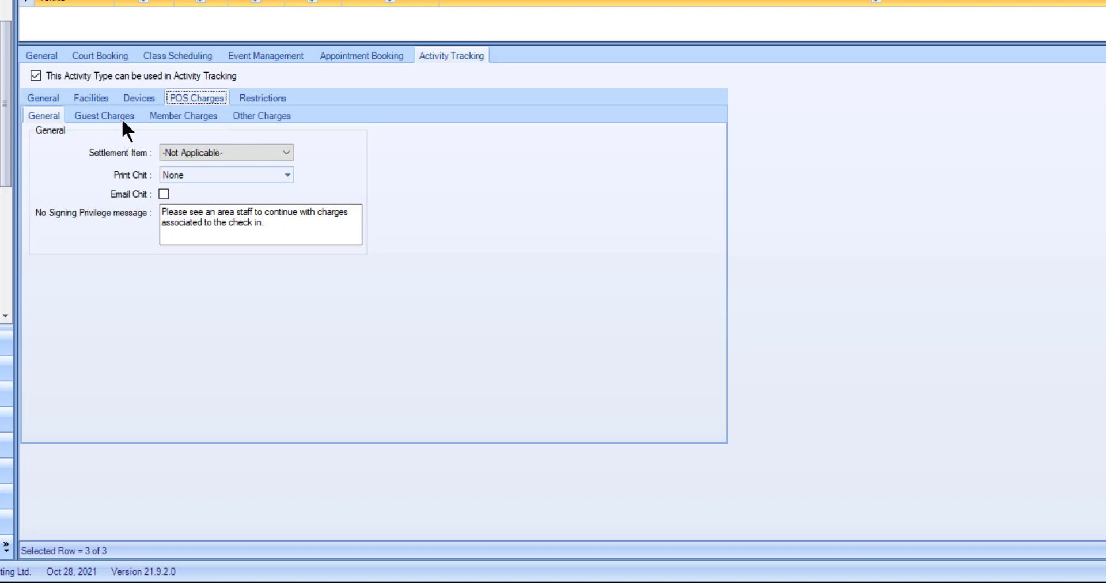
# Step: Review the Tennis guest and member POS charges, then show charges for other items
pyautogui.click(104, 115)
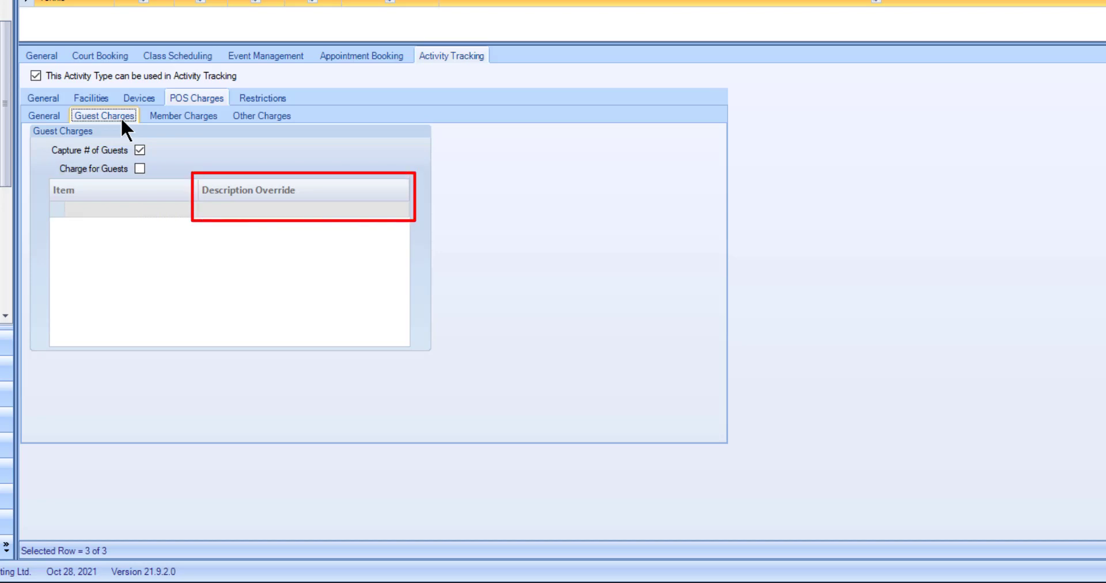
pyautogui.click(183, 115)
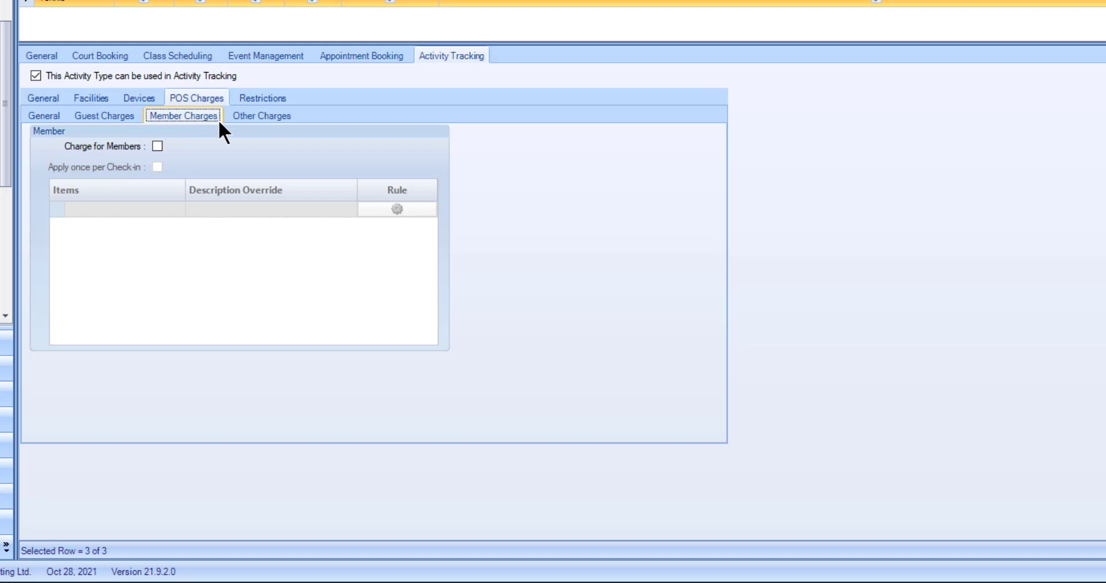
pyautogui.click(261, 115)
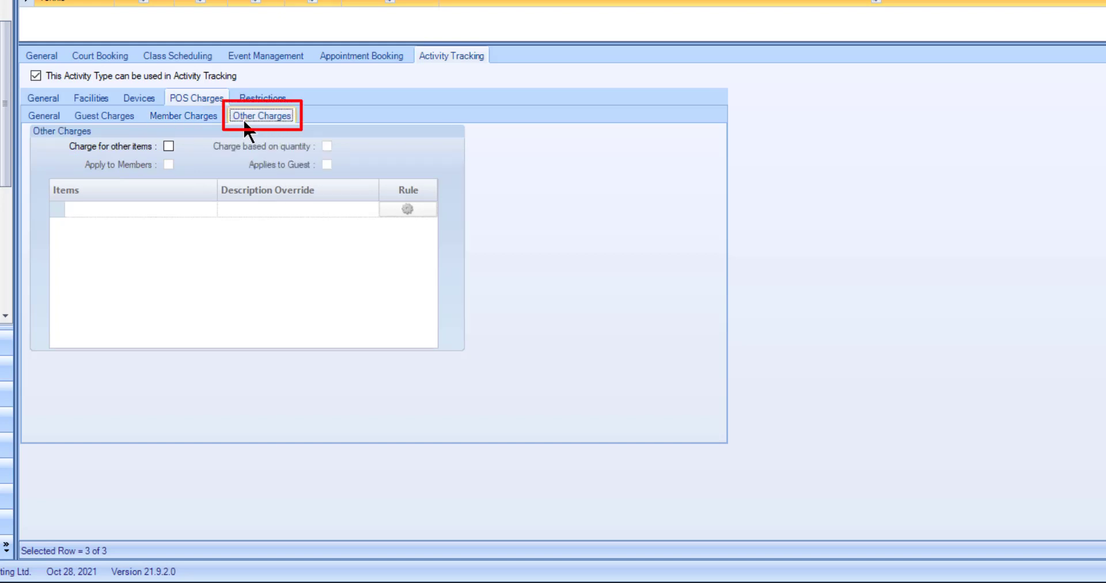
# Step: Show the Tennis check-in restrictions with the restricted-access message directing members to club staff
pyautogui.click(261, 115)
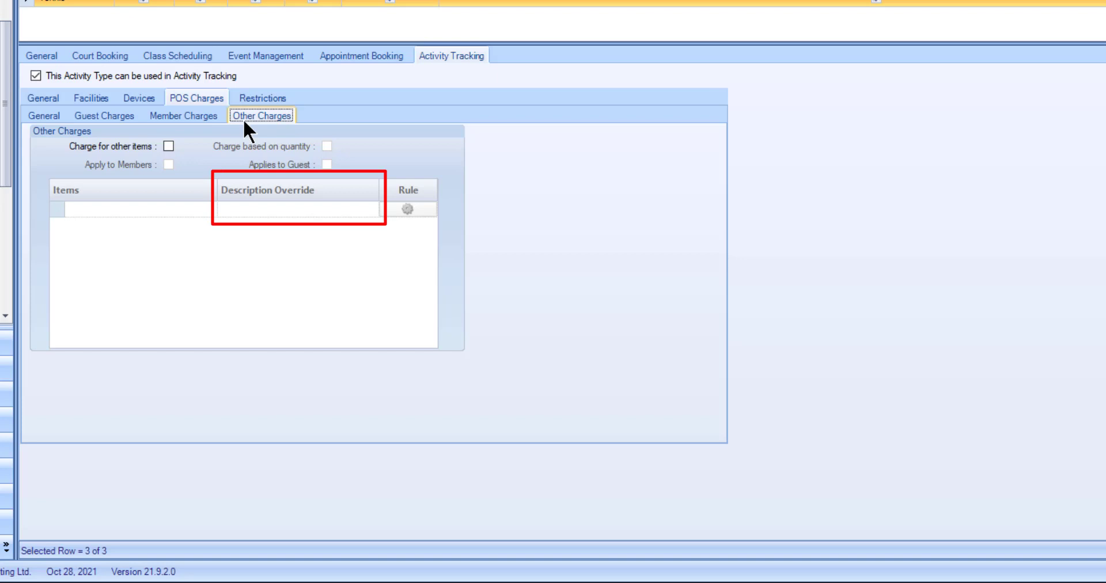
pyautogui.click(262, 98)
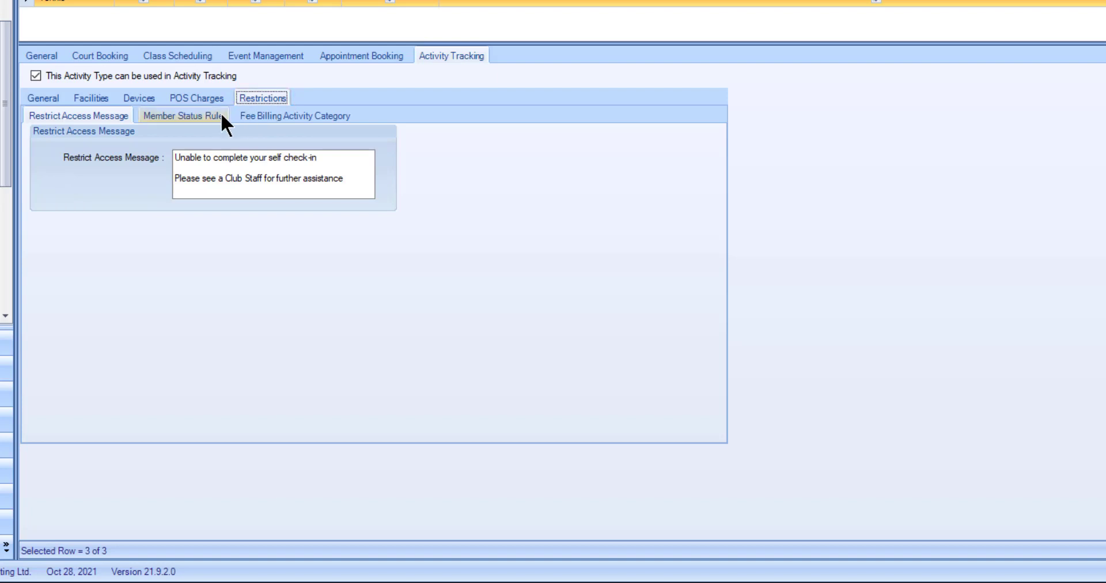
# Step: Review the member-status rule (Banquet Members barred) and empty fee-billing categories, then save the Tennis activity type
pyautogui.click(183, 115)
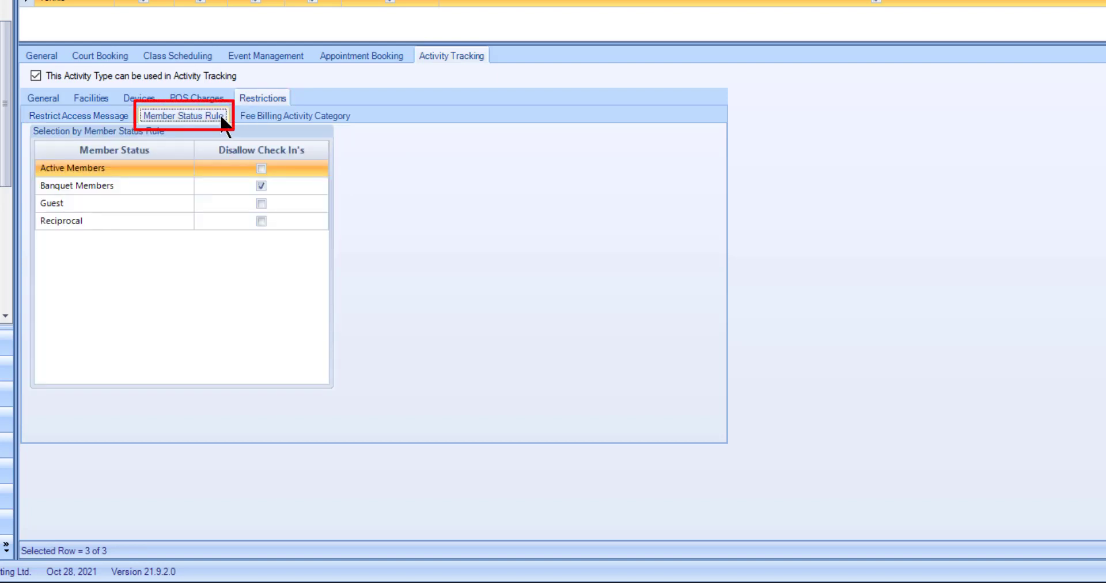
pyautogui.moveTo(294, 115)
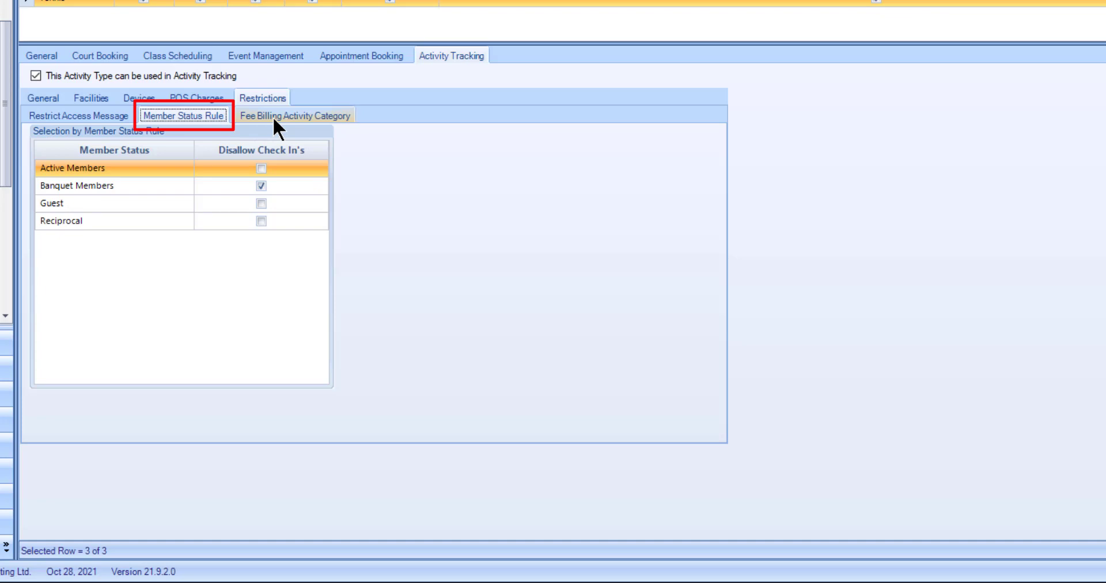
pyautogui.click(297, 116)
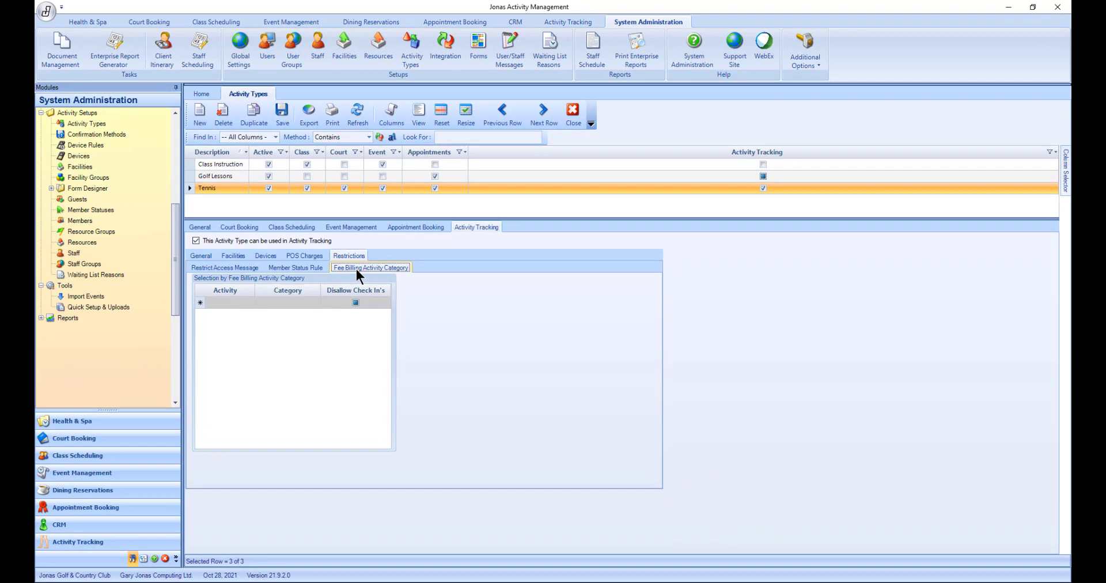
pyautogui.moveTo(282, 113)
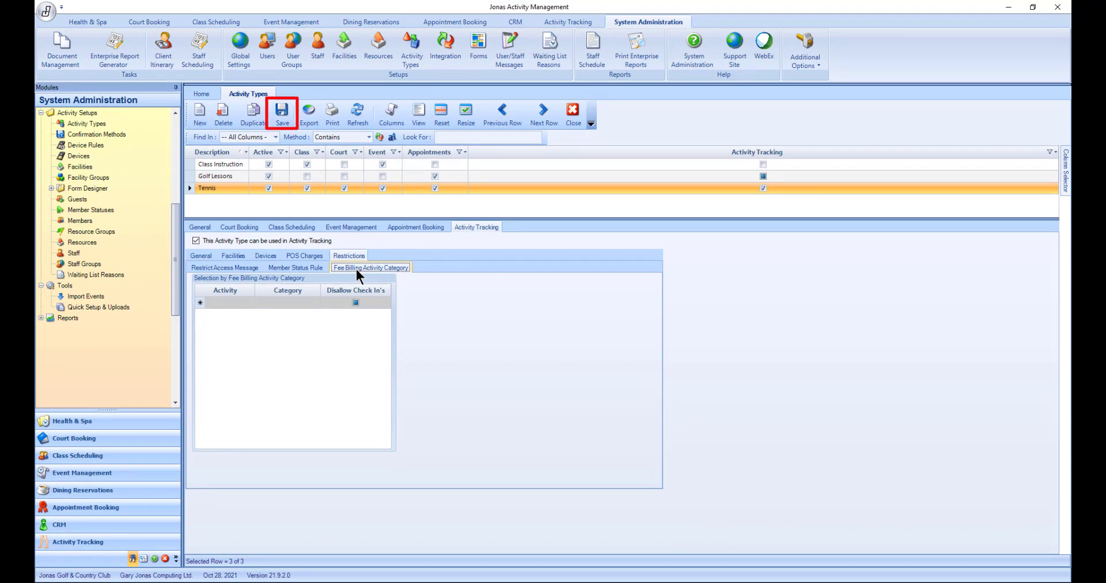
pyautogui.click(281, 112)
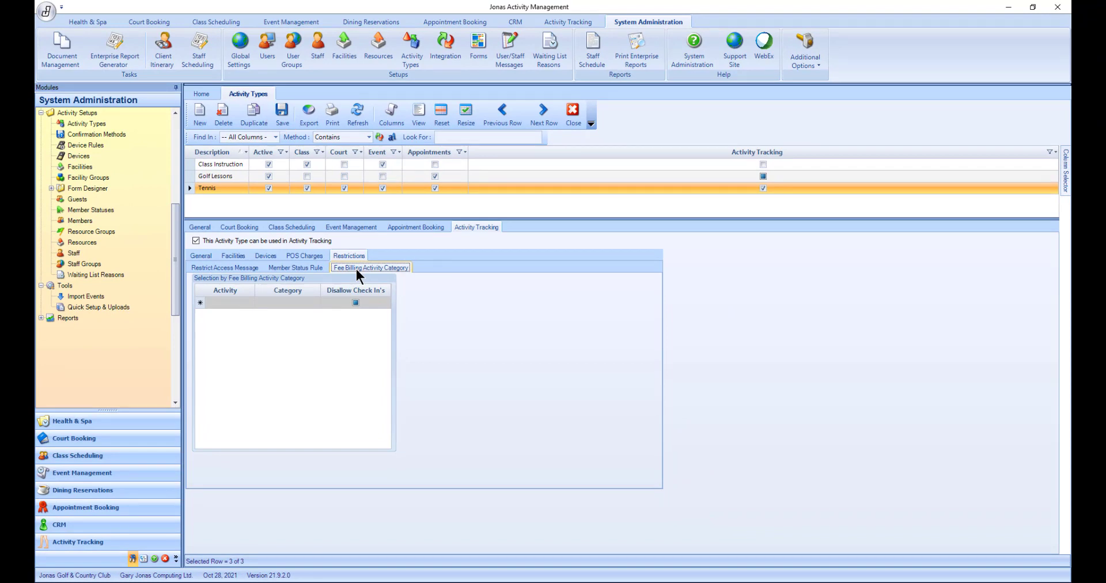